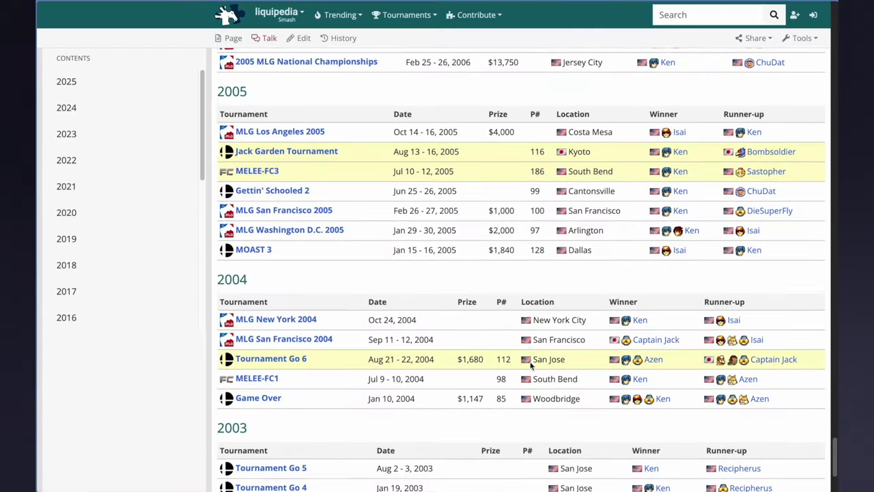
Browse the VS character and stage select screens, then stop emulation back to the game list.
scroll(up, 3)
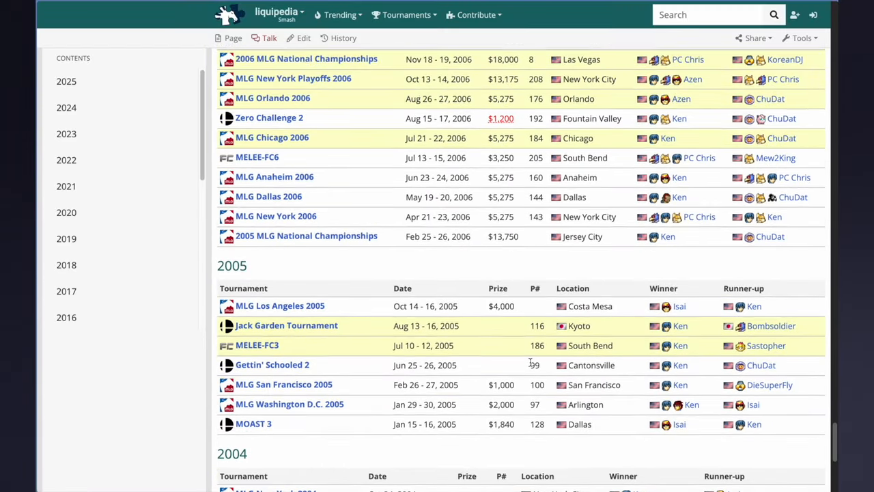
scroll(up, 3)
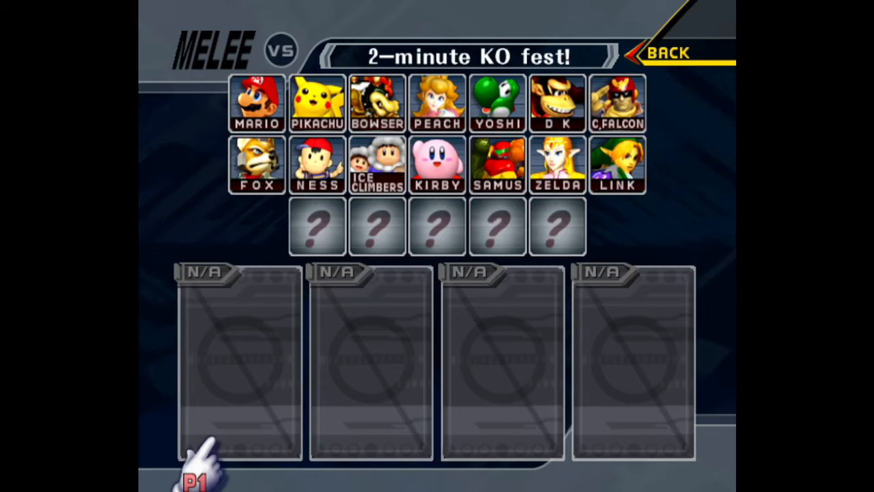
mouse_move(478, 335)
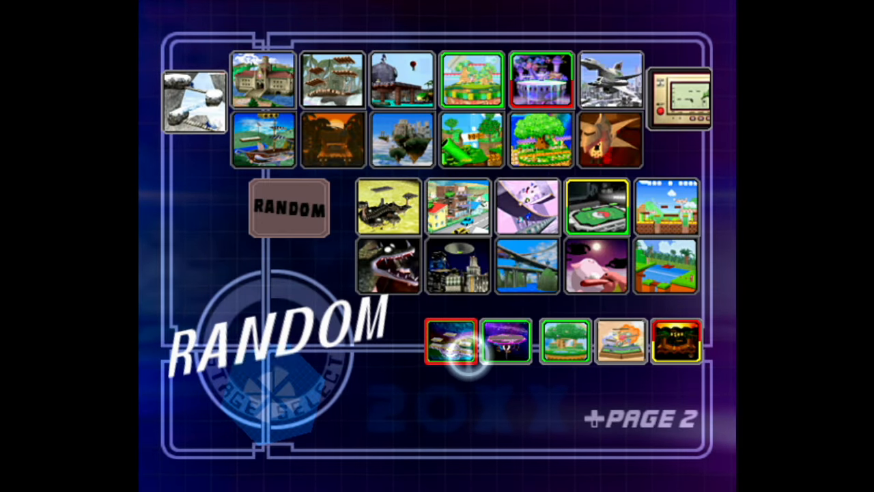
click(564, 341)
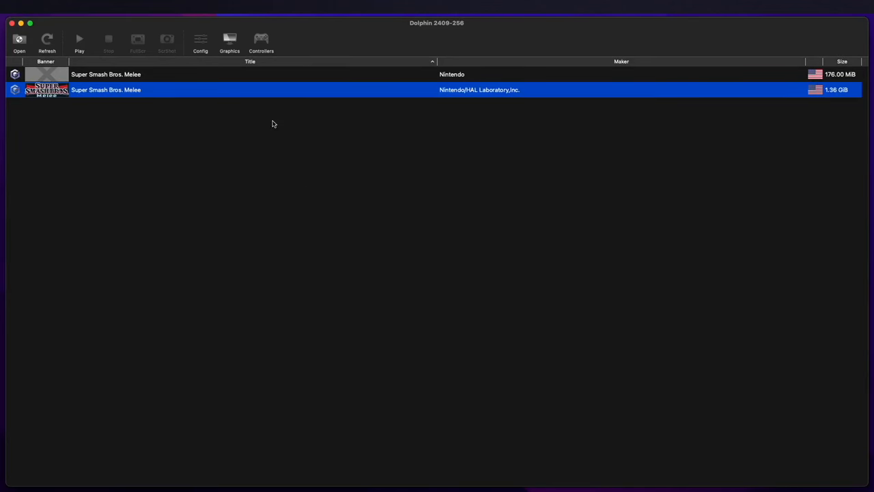
Look over the Controllers and Config dialogs without changing anything.
click(261, 41)
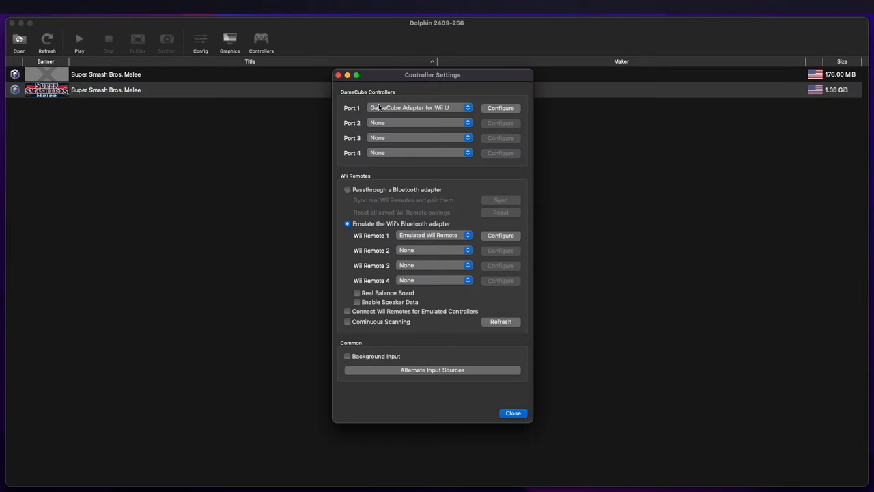
click(514, 412)
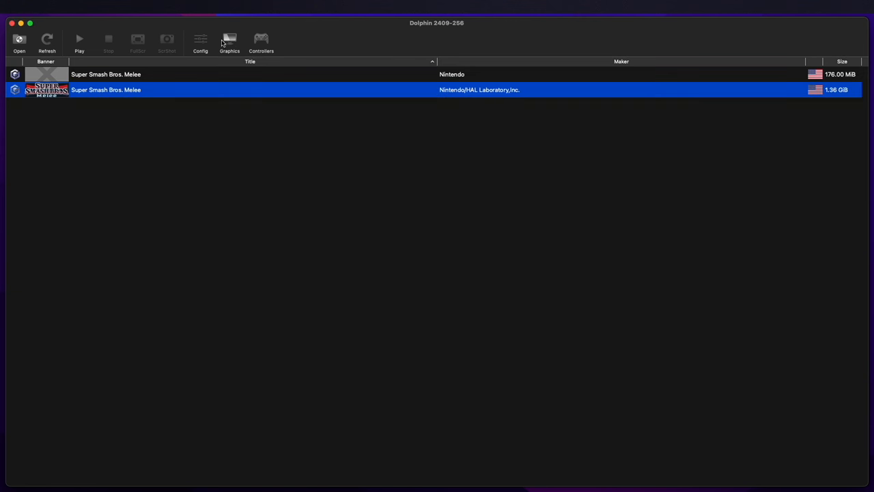
click(199, 41)
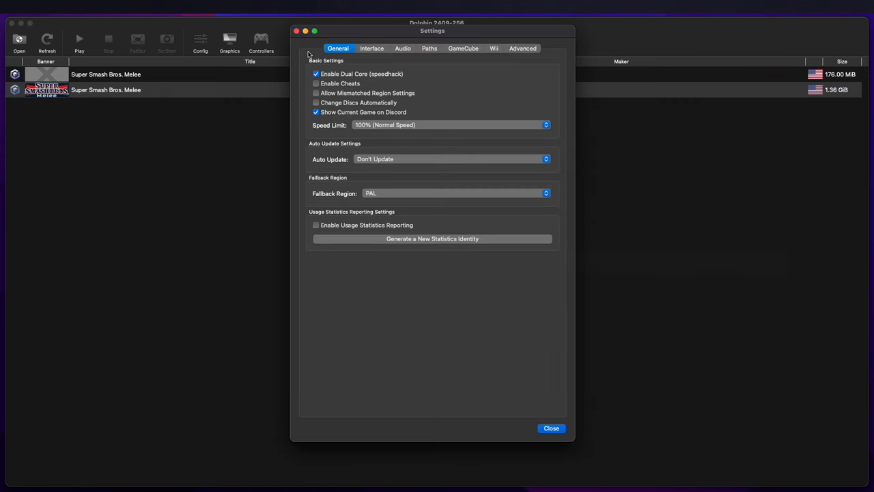
click(552, 429)
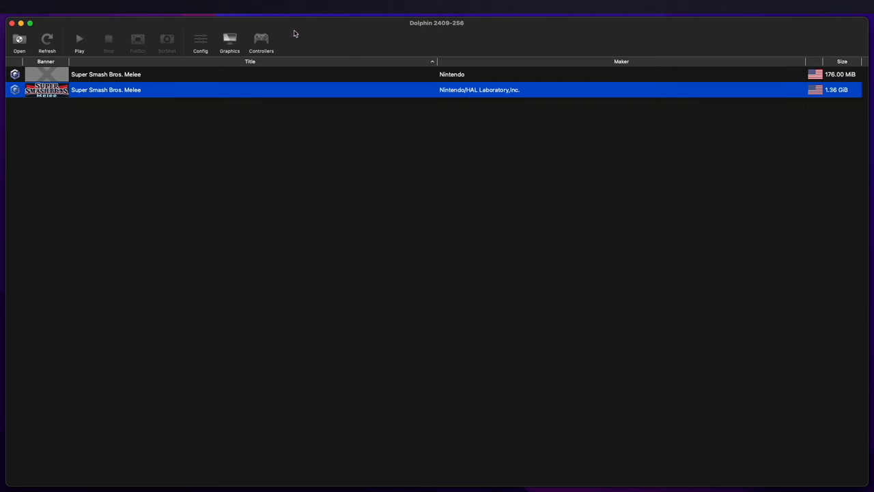
Launch the 1.36 GB Super Smash Bros. Melee entry from the game list.
double_click(107, 90)
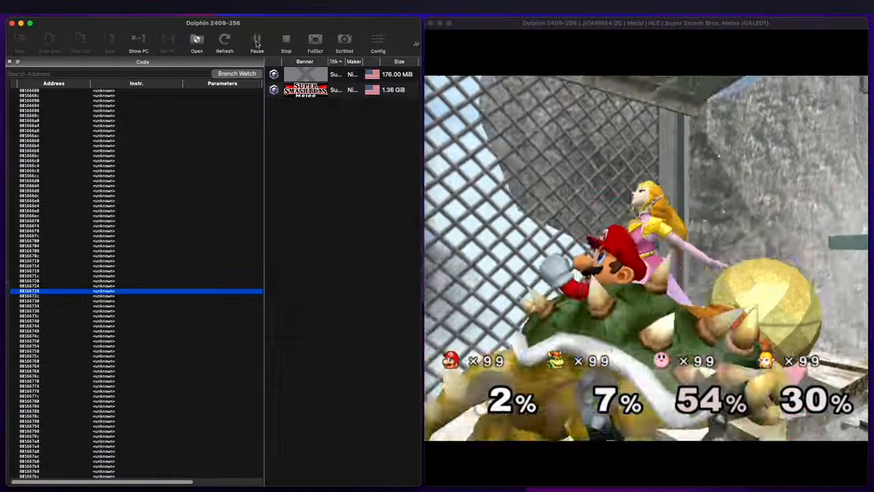
click(256, 43)
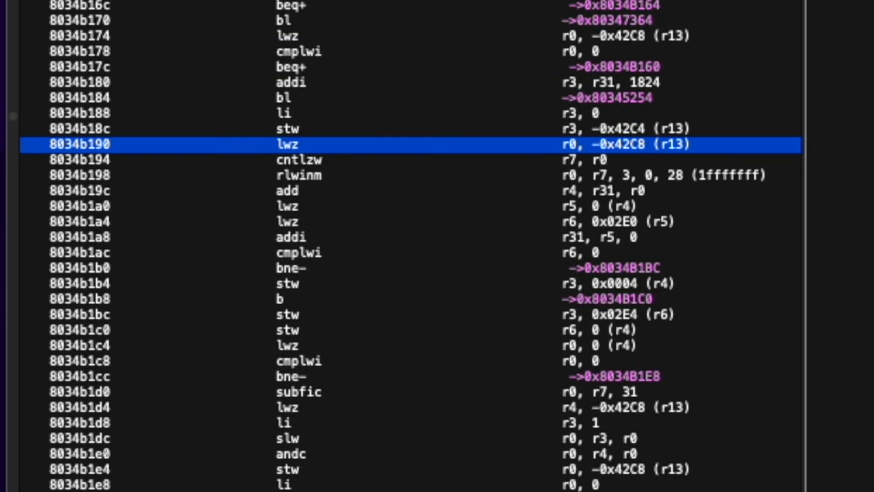
scroll(down, 3)
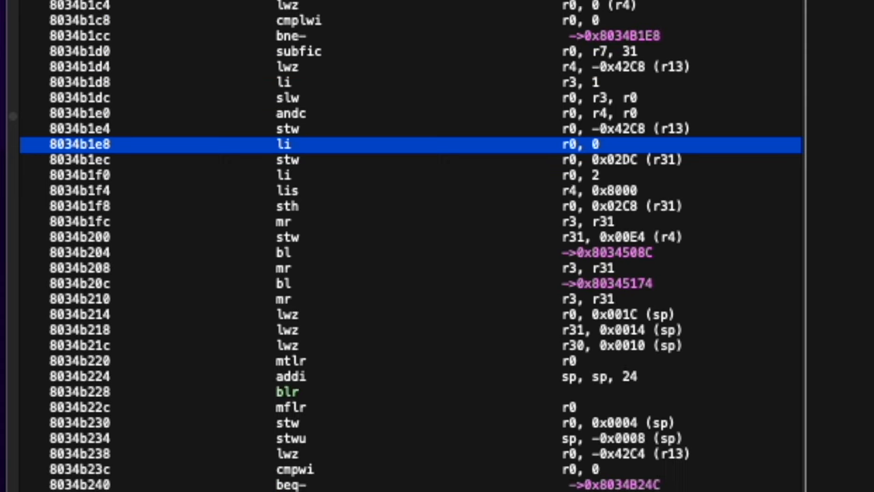
scroll(down, 3)
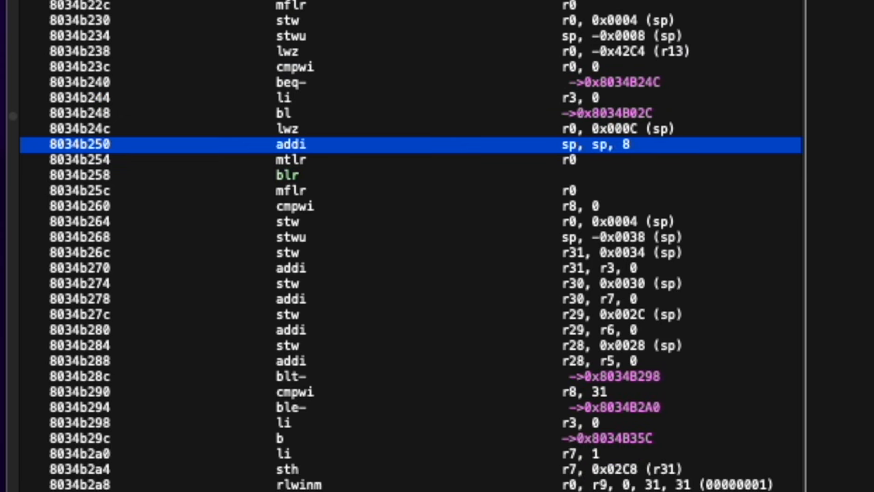
scroll(down, 3)
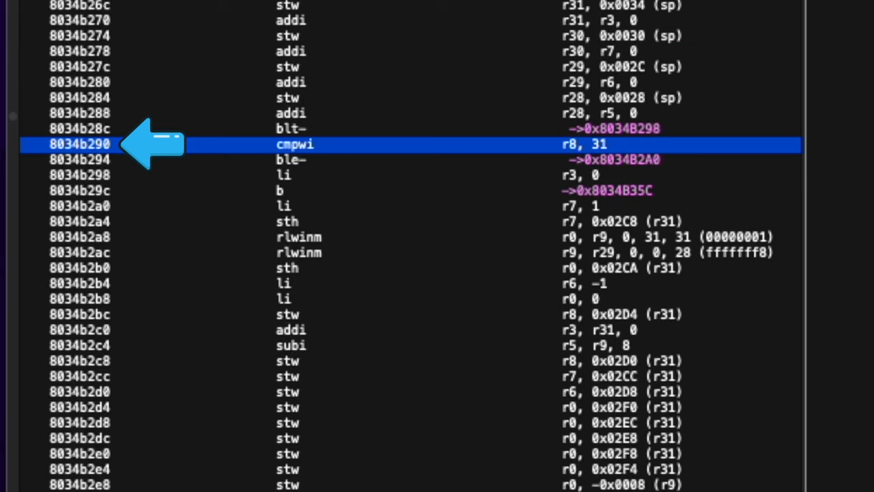
scroll(down, 3)
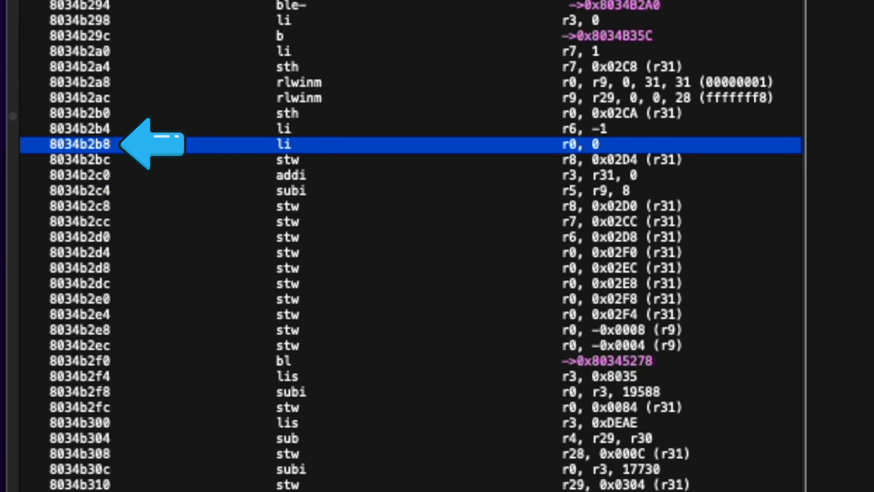
scroll(down, 3)
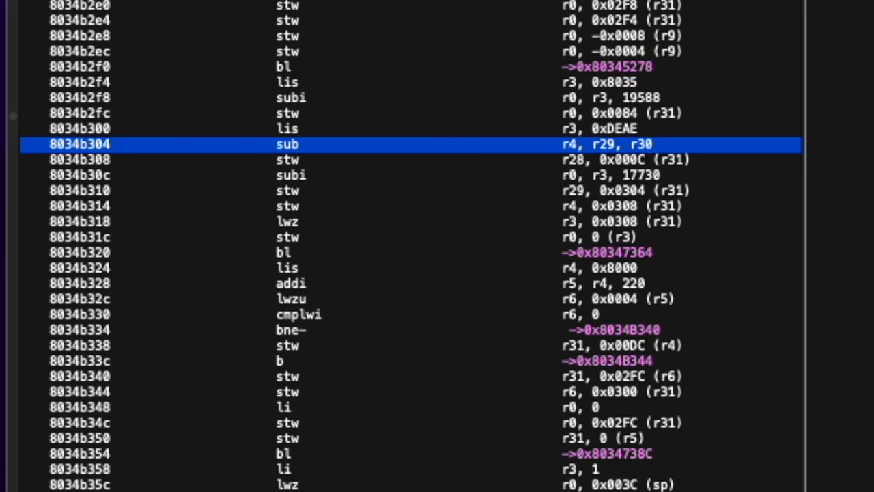
scroll(down, 3)
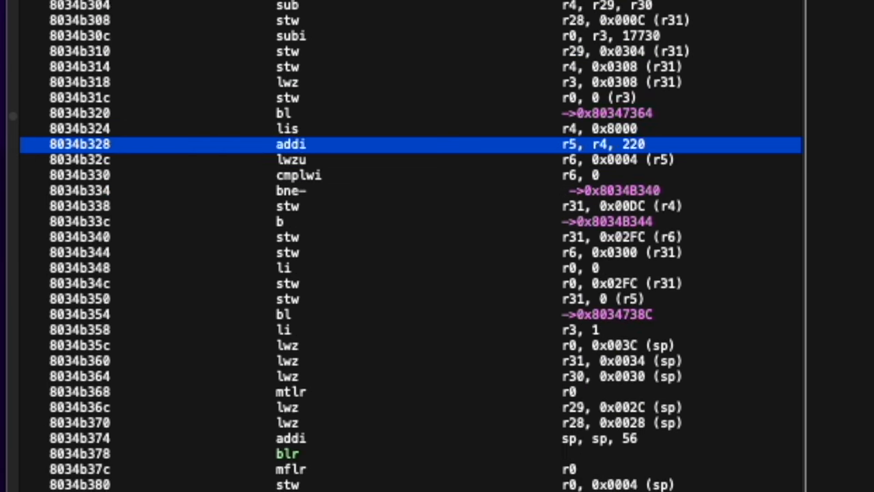
scroll(down, 3)
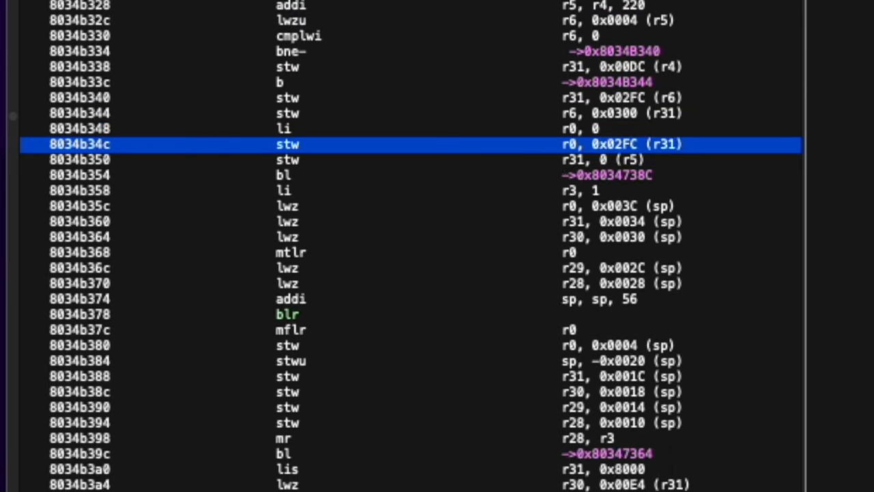
scroll(down, 3)
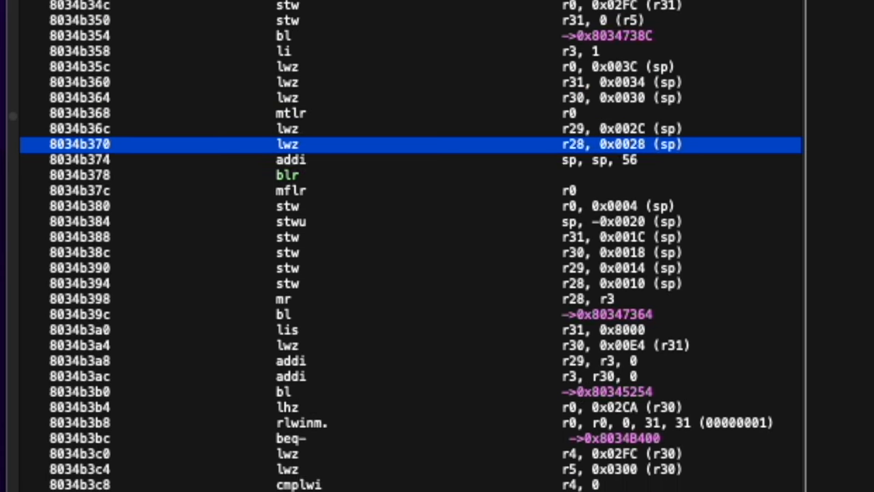
scroll(down, 3)
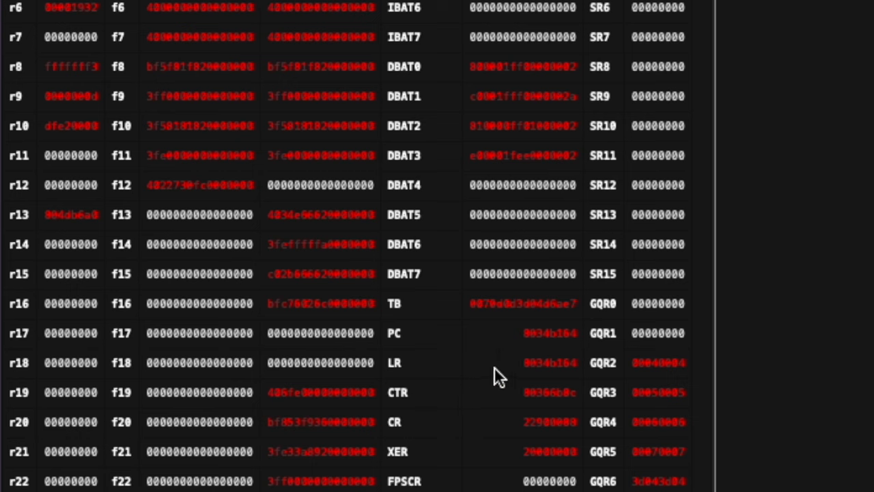
mouse_move(399, 348)
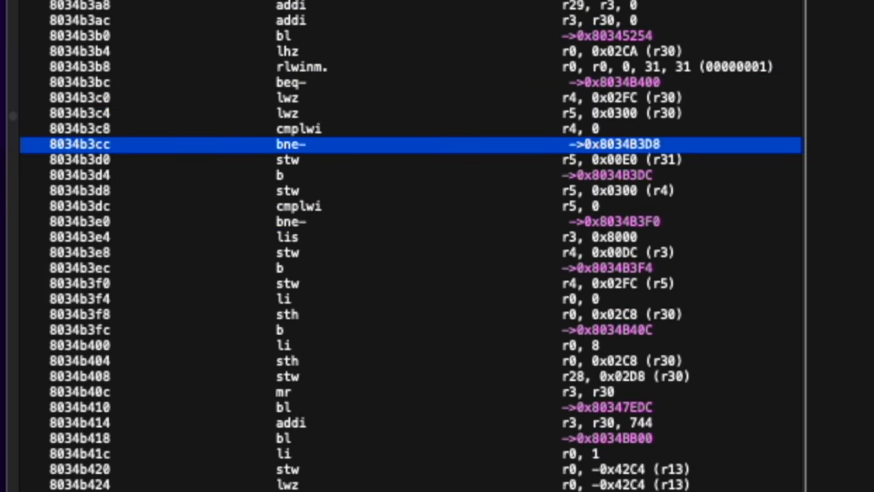
scroll(down, 3)
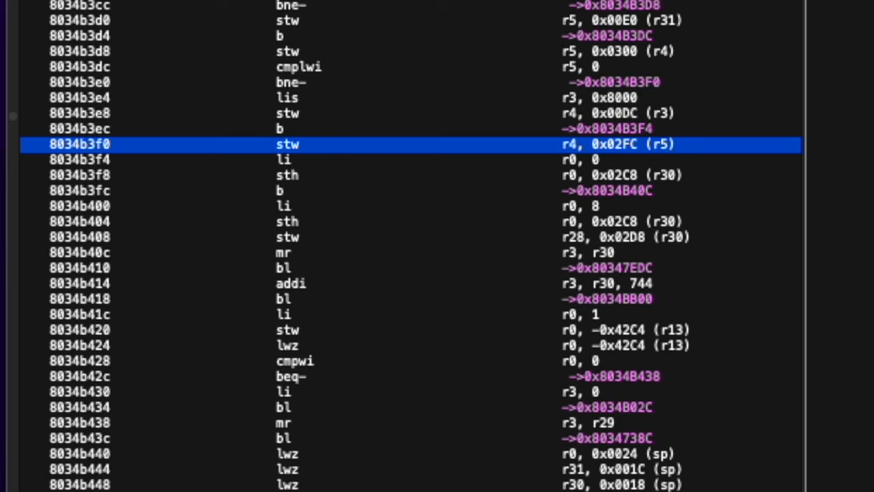
scroll(down, 3)
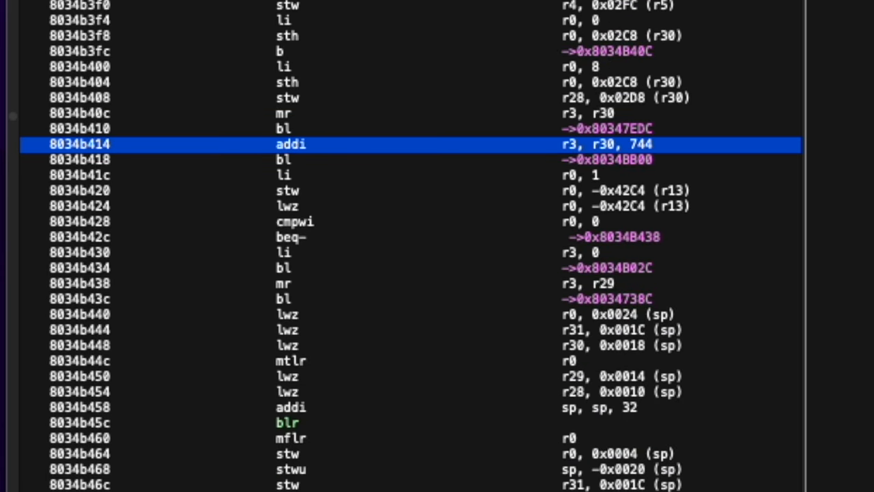
scroll(down, 3)
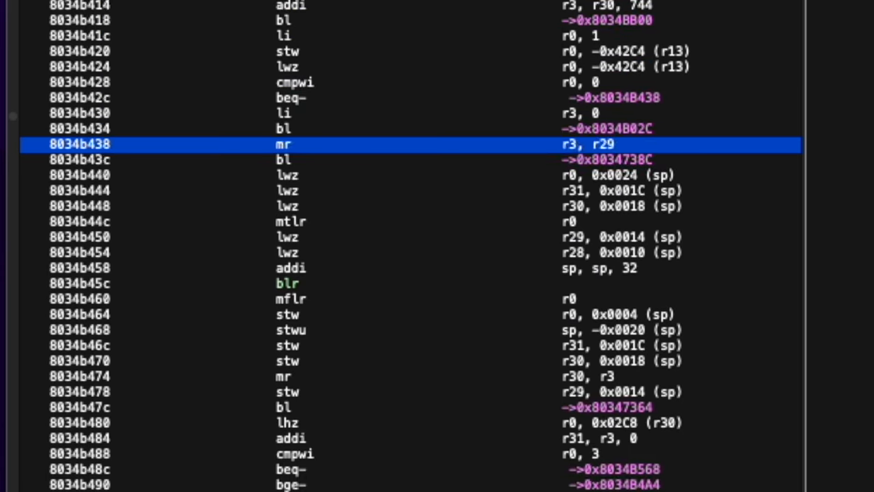
scroll(down, 3)
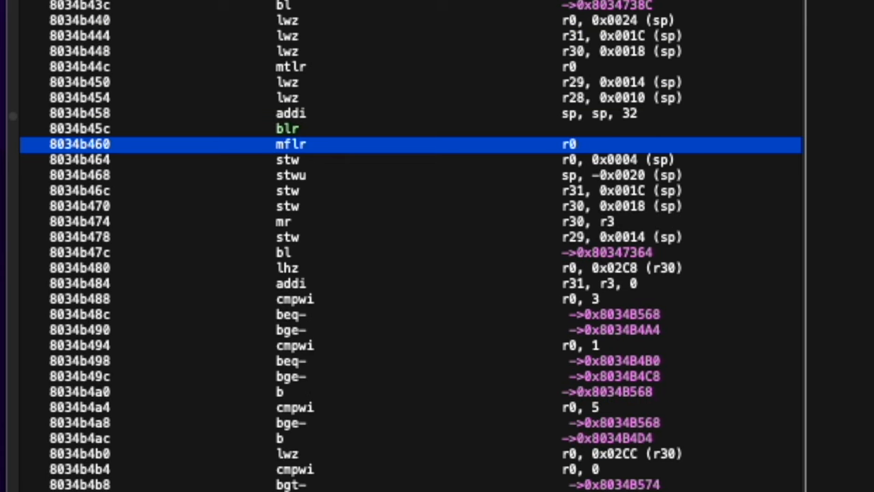
scroll(down, 3)
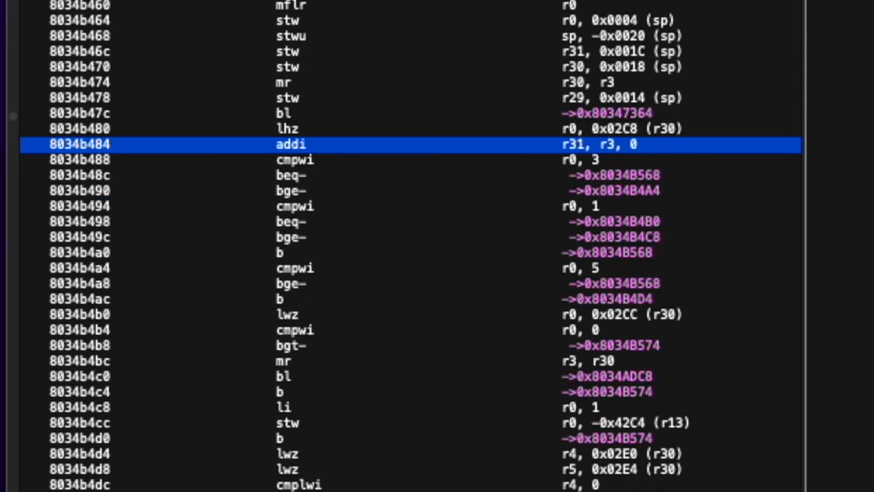
scroll(down, 3)
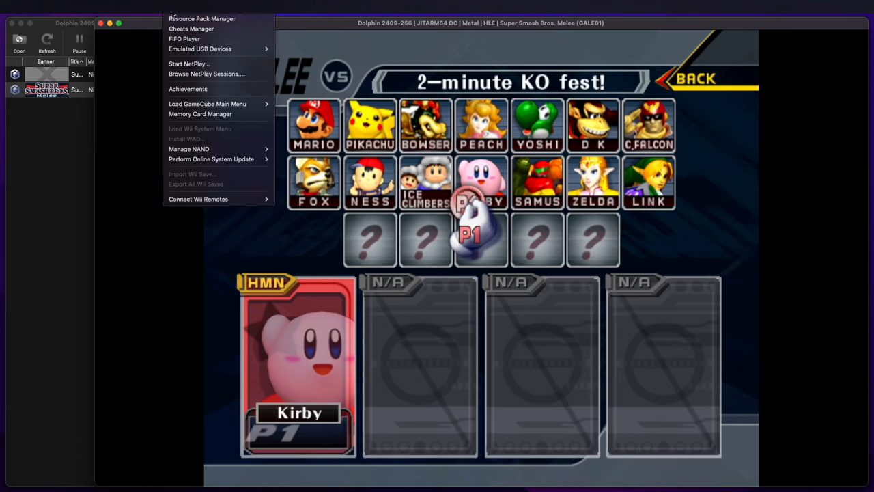
Add a new Gecko code named Unlock in the Cheats Manager and save it.
click(192, 29)
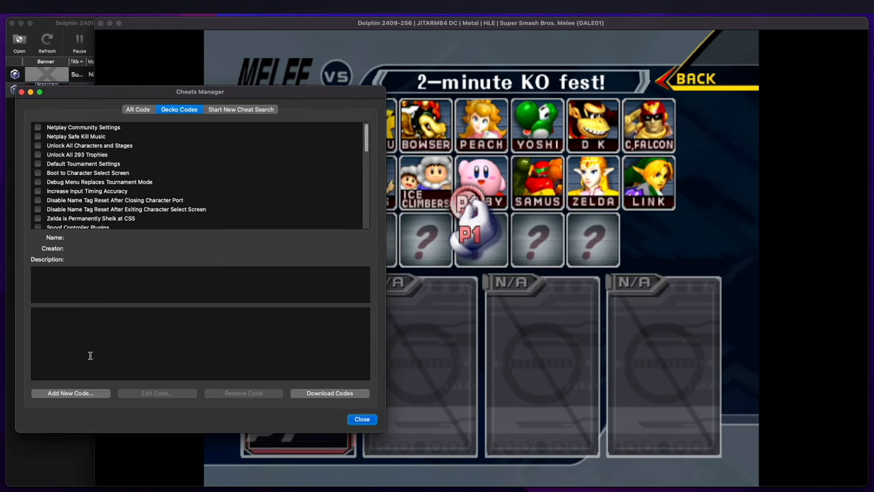
click(70, 393)
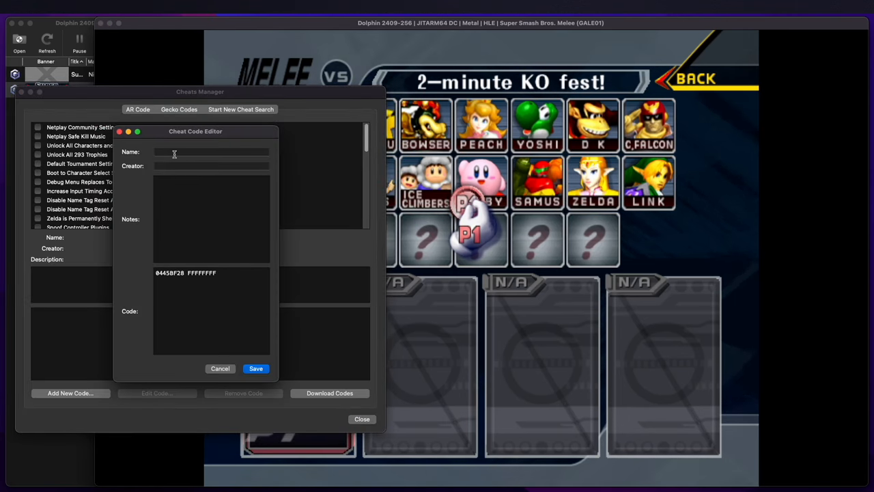
text(Unl)
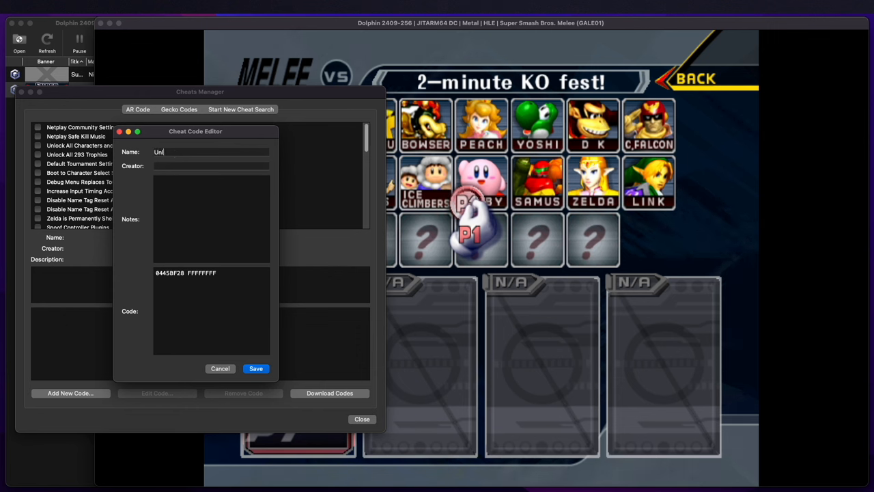
click(220, 368)
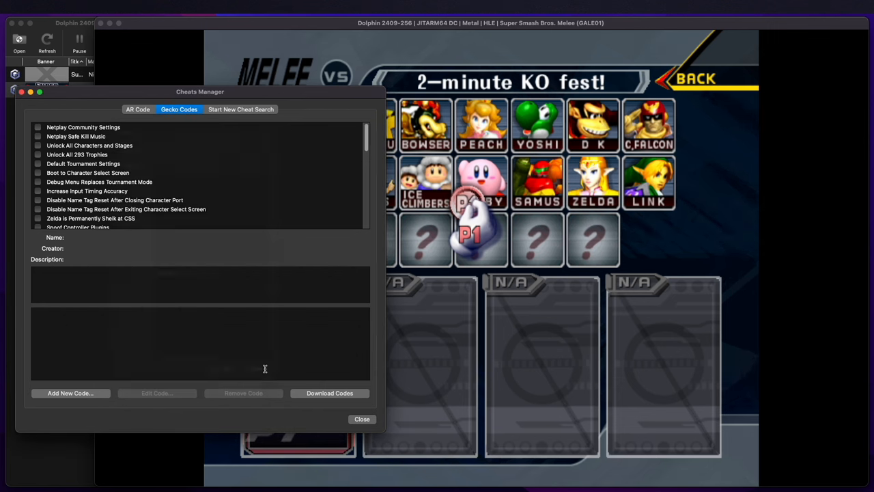
Enable the Unlock code, view its details, and close the Cheats Manager.
scroll(down, 3)
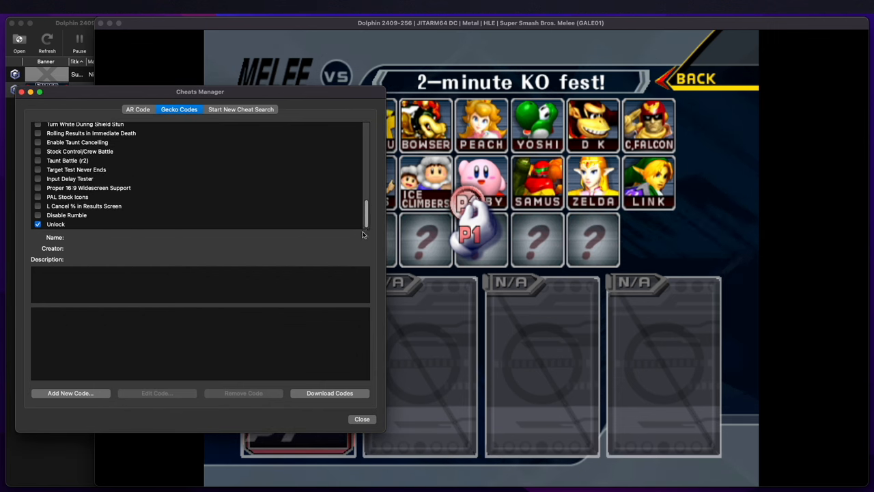
click(56, 224)
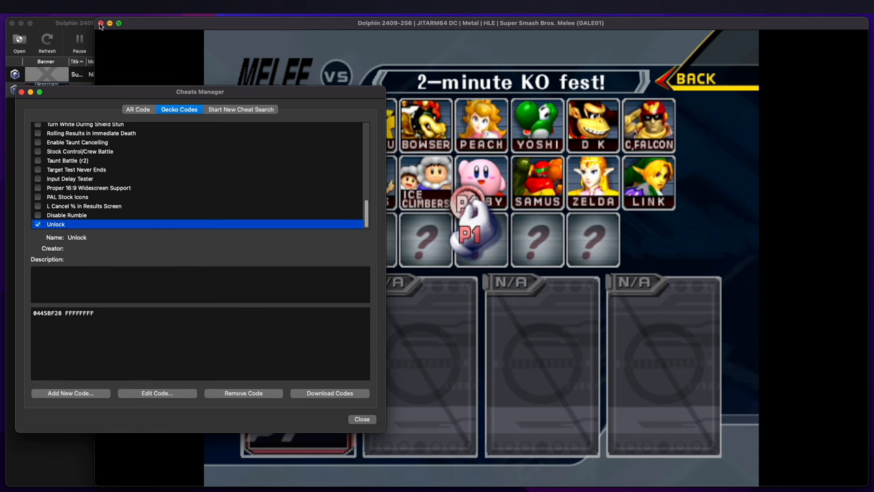
click(362, 418)
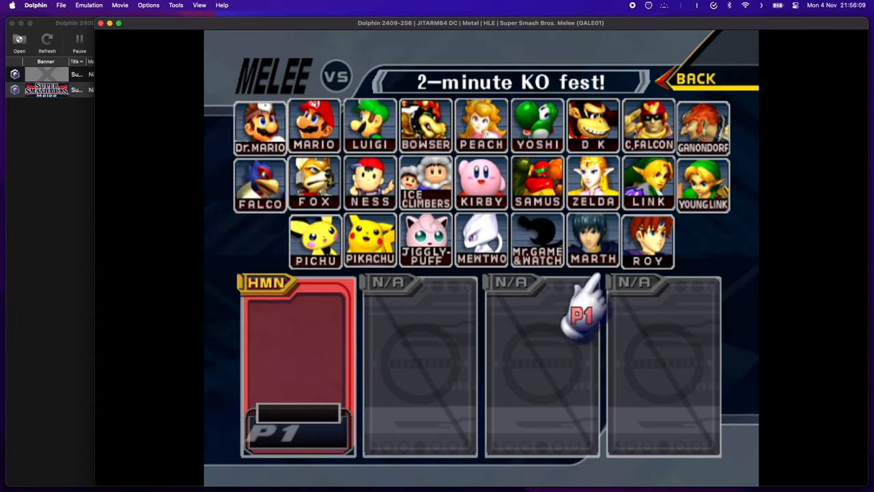
click(480, 125)
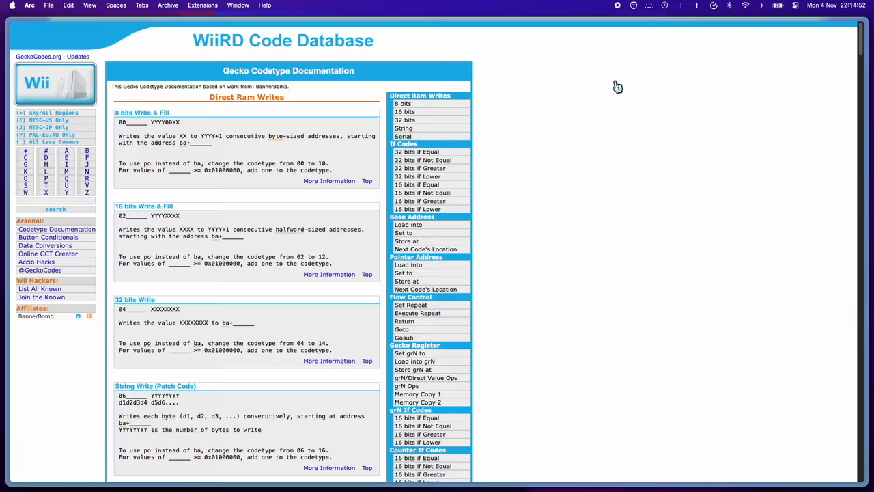
Read the Direct Ram Writes section of the WiiRD Gecko codetype documentation.
scroll(down, 3)
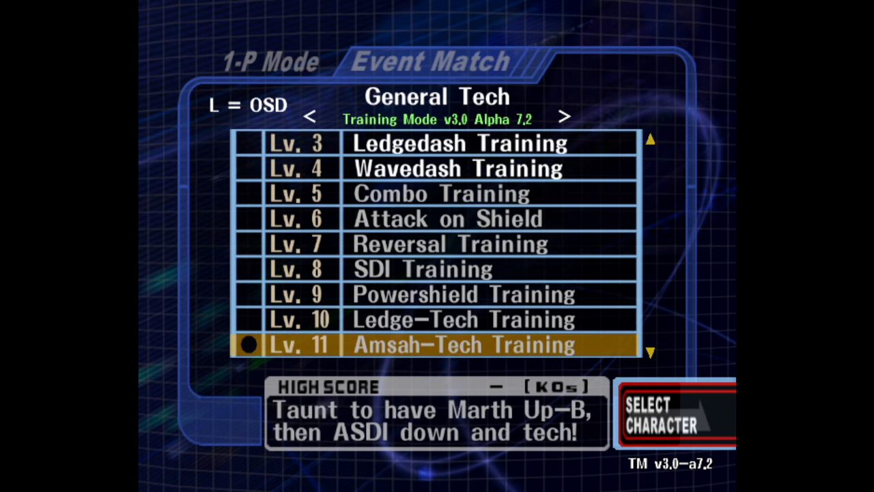
Scroll Training Mode's General Tech event list down past Amsah-Tech Training.
scroll(down, 3)
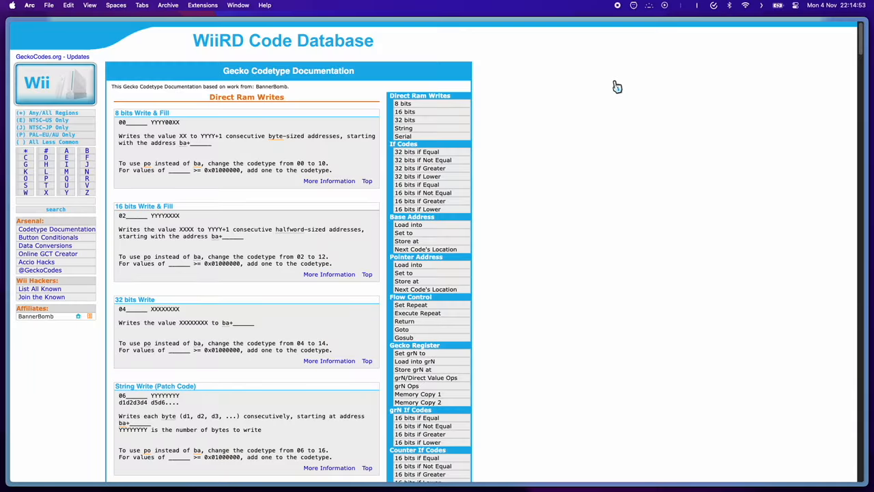
scroll(down, 3)
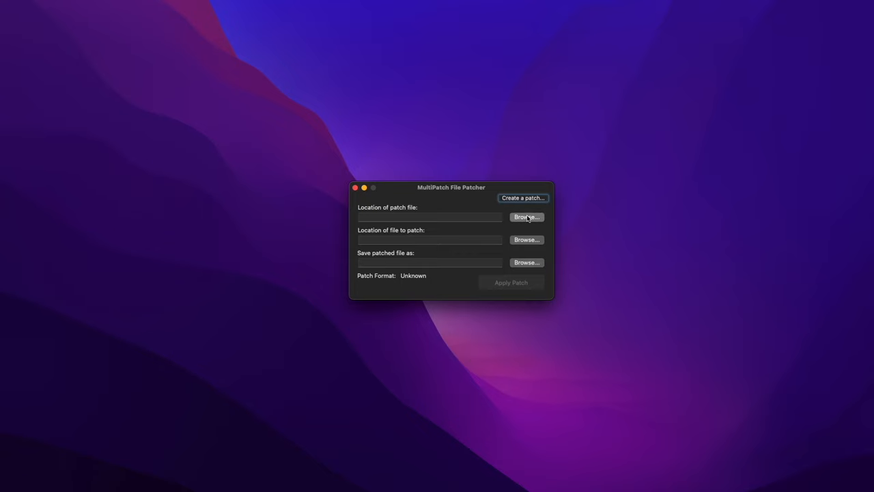
Set MultiPatch's Save As output to Training Mode.iso in the gamecube folder.
click(527, 215)
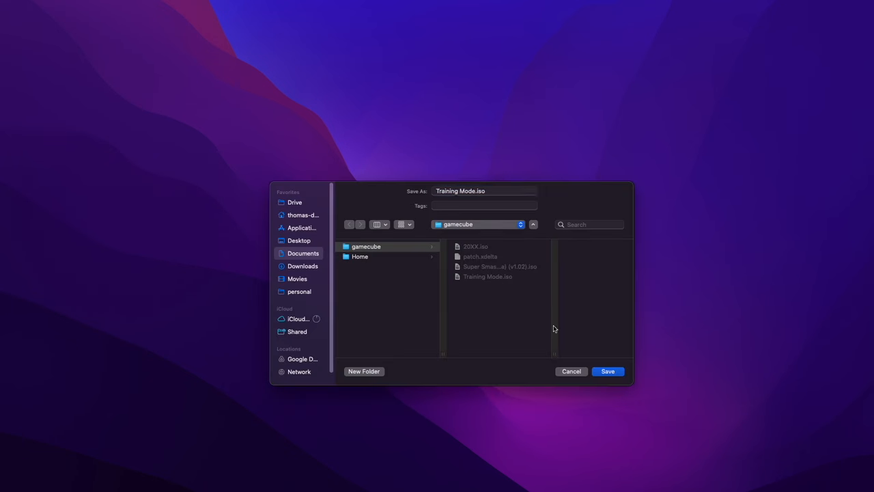
click(606, 372)
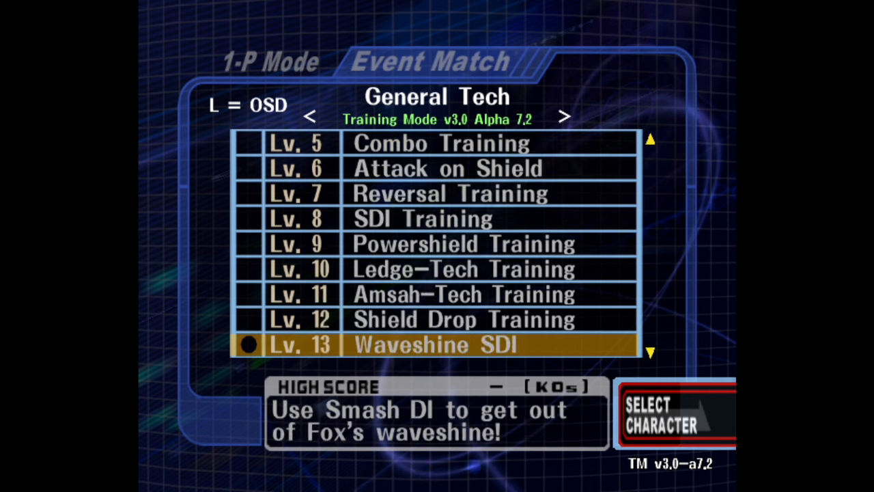
Scroll the General Tech event list down to Shield Drop Training and Waveshine SDI.
scroll(down, 3)
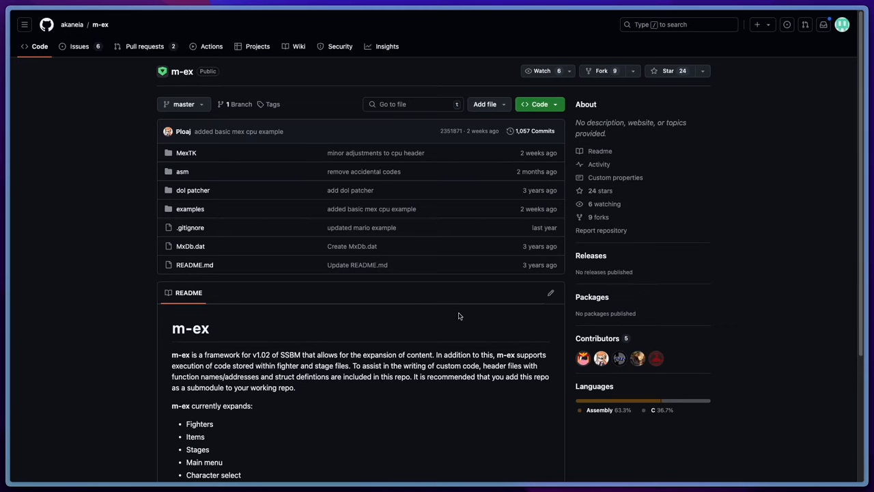
Scroll through the m-ex README describing the SSBM v1.02 expansion framework.
scroll(down, 3)
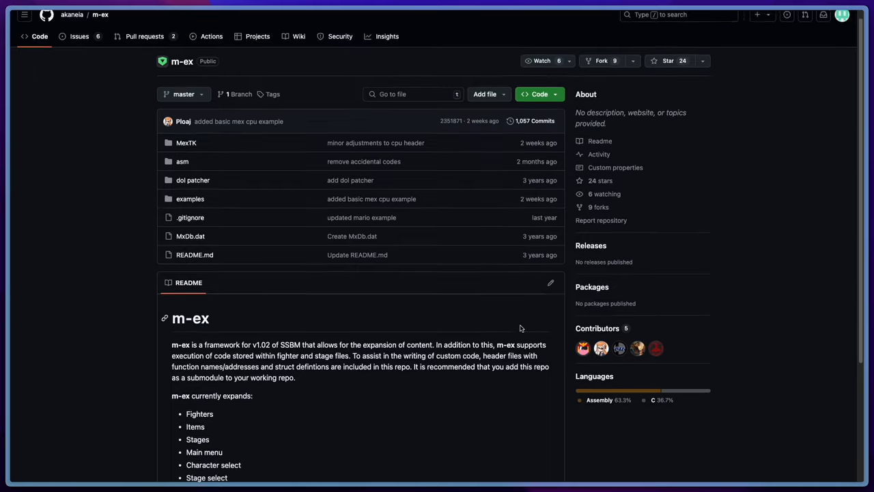
scroll(down, 3)
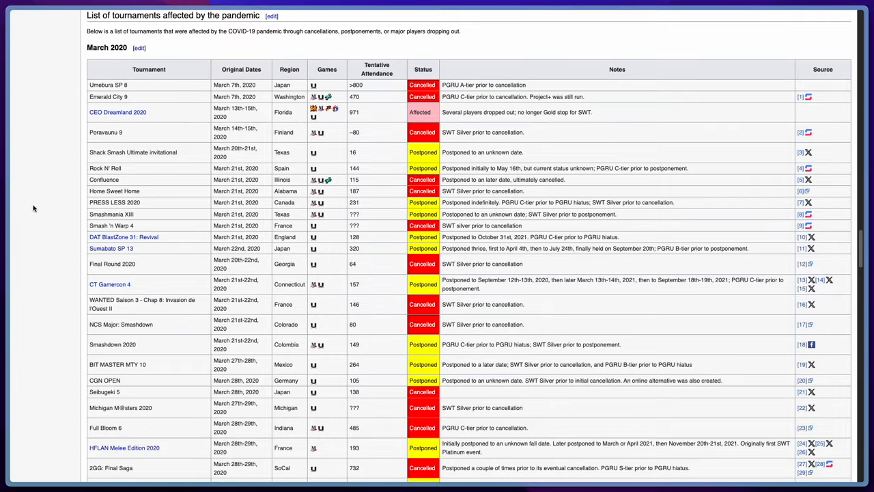
Scroll through the March–May 2020 tables of pandemic-affected Smash tournaments.
scroll(down, 3)
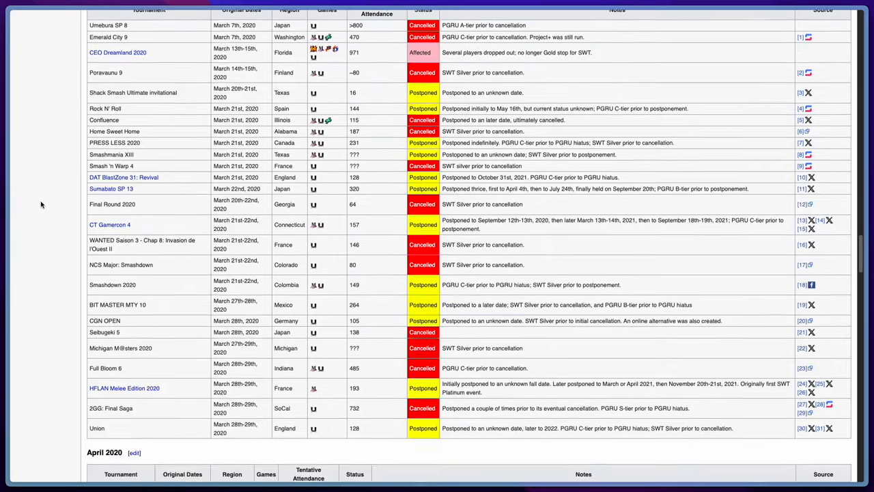
scroll(down, 3)
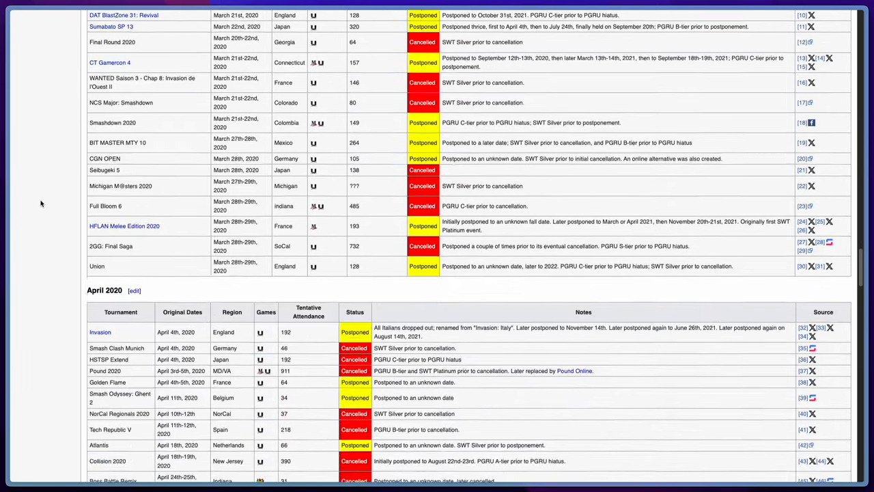
scroll(down, 3)
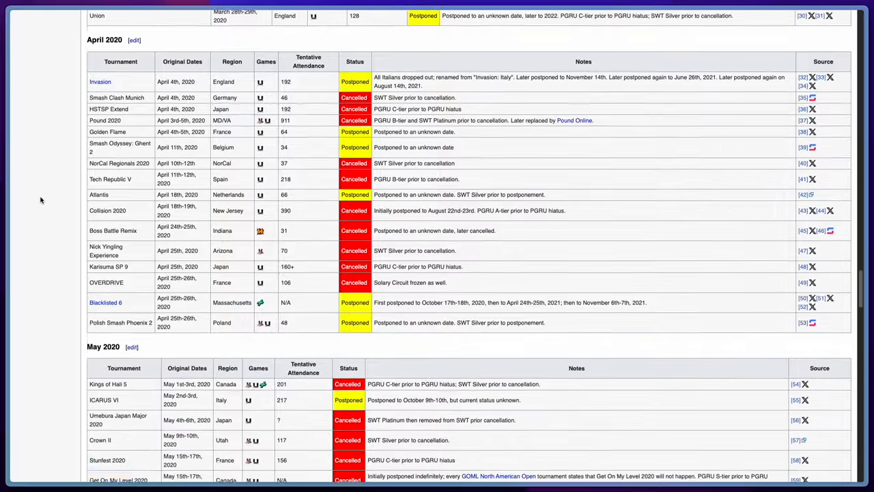
scroll(down, 3)
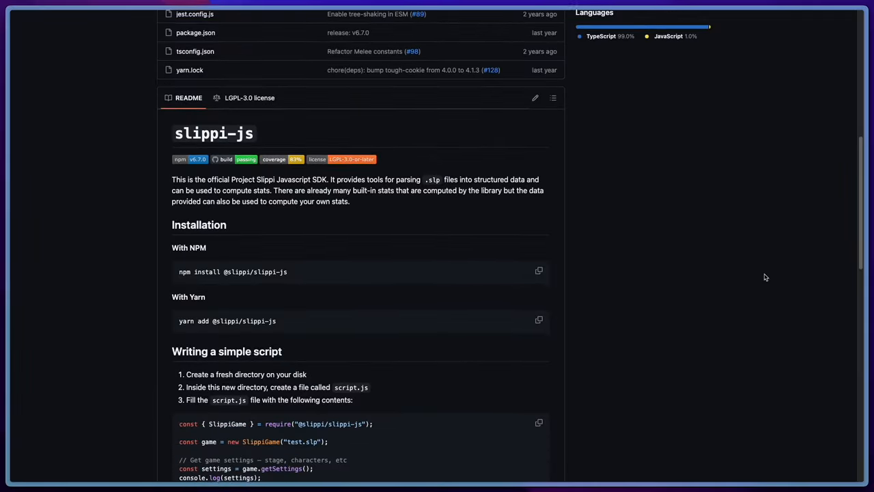
scroll(down, 3)
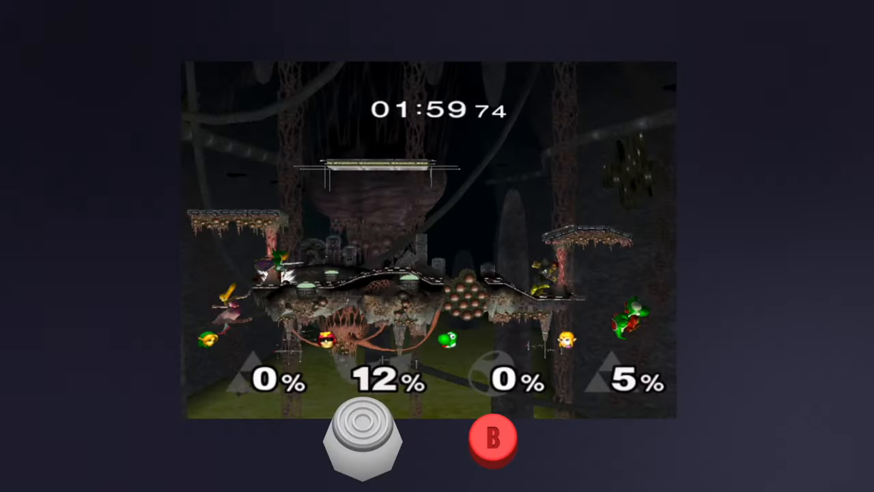
Attack in the four-player Melee match with the clock near 1:59.
click(485, 434)
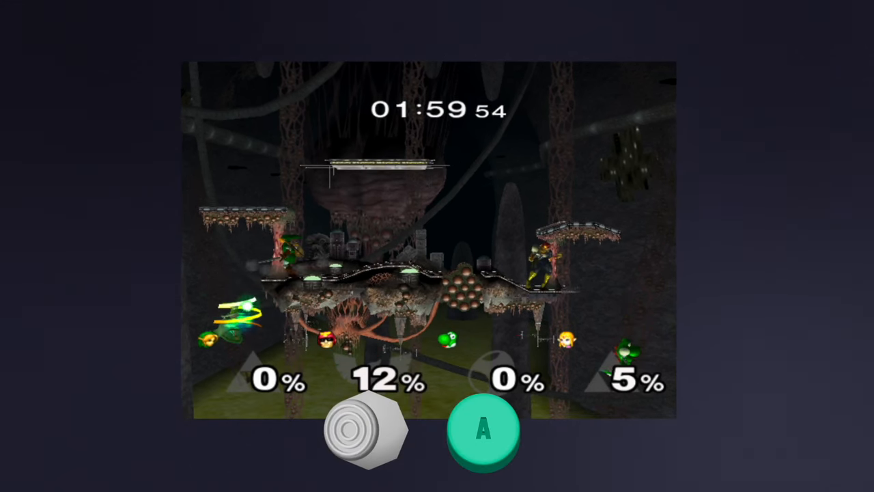